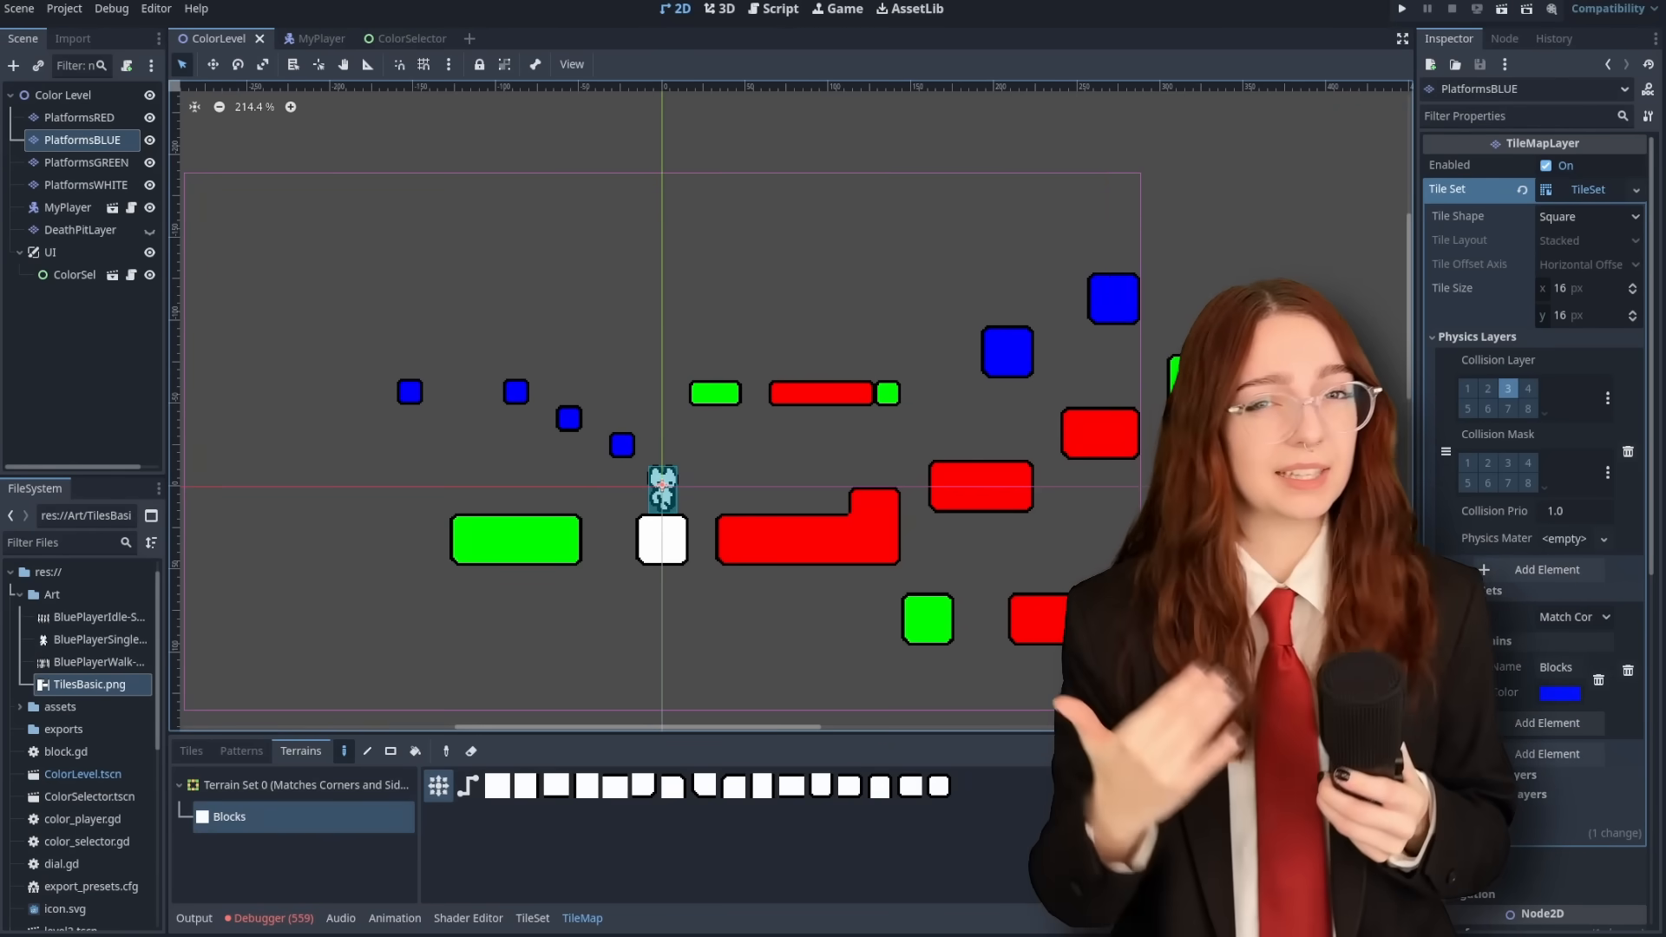
# Press E beside the green NPC on the white platform to start the conversation
pyautogui.scroll(-3)
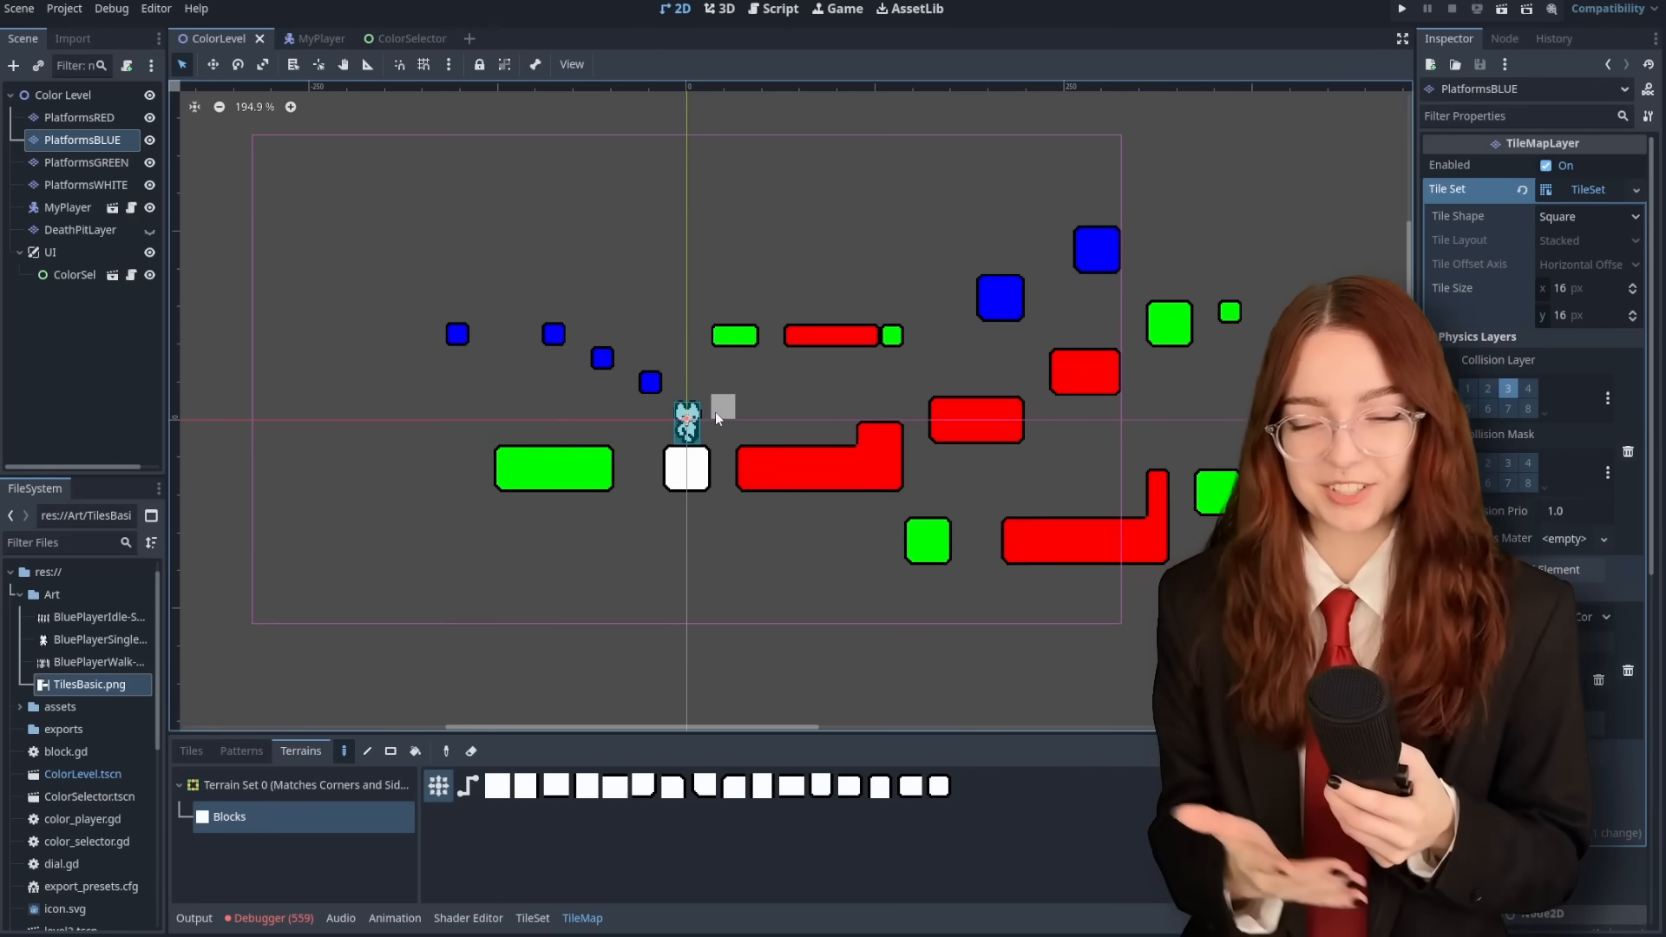
pyautogui.click(86, 184)
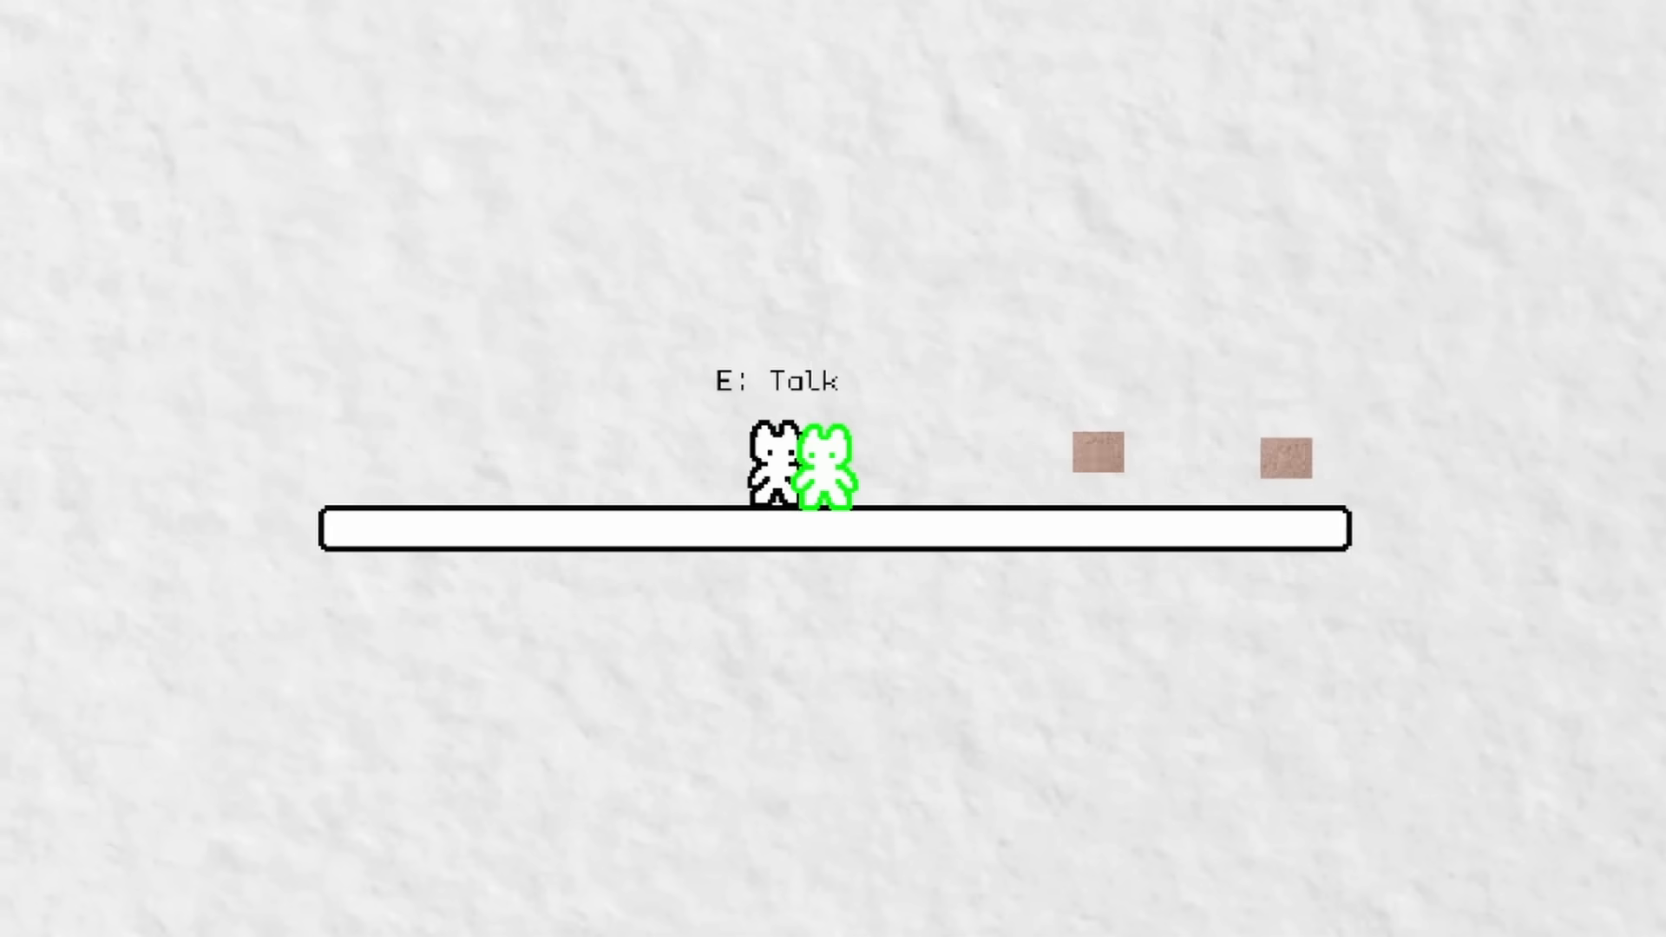
pyautogui.press('e')
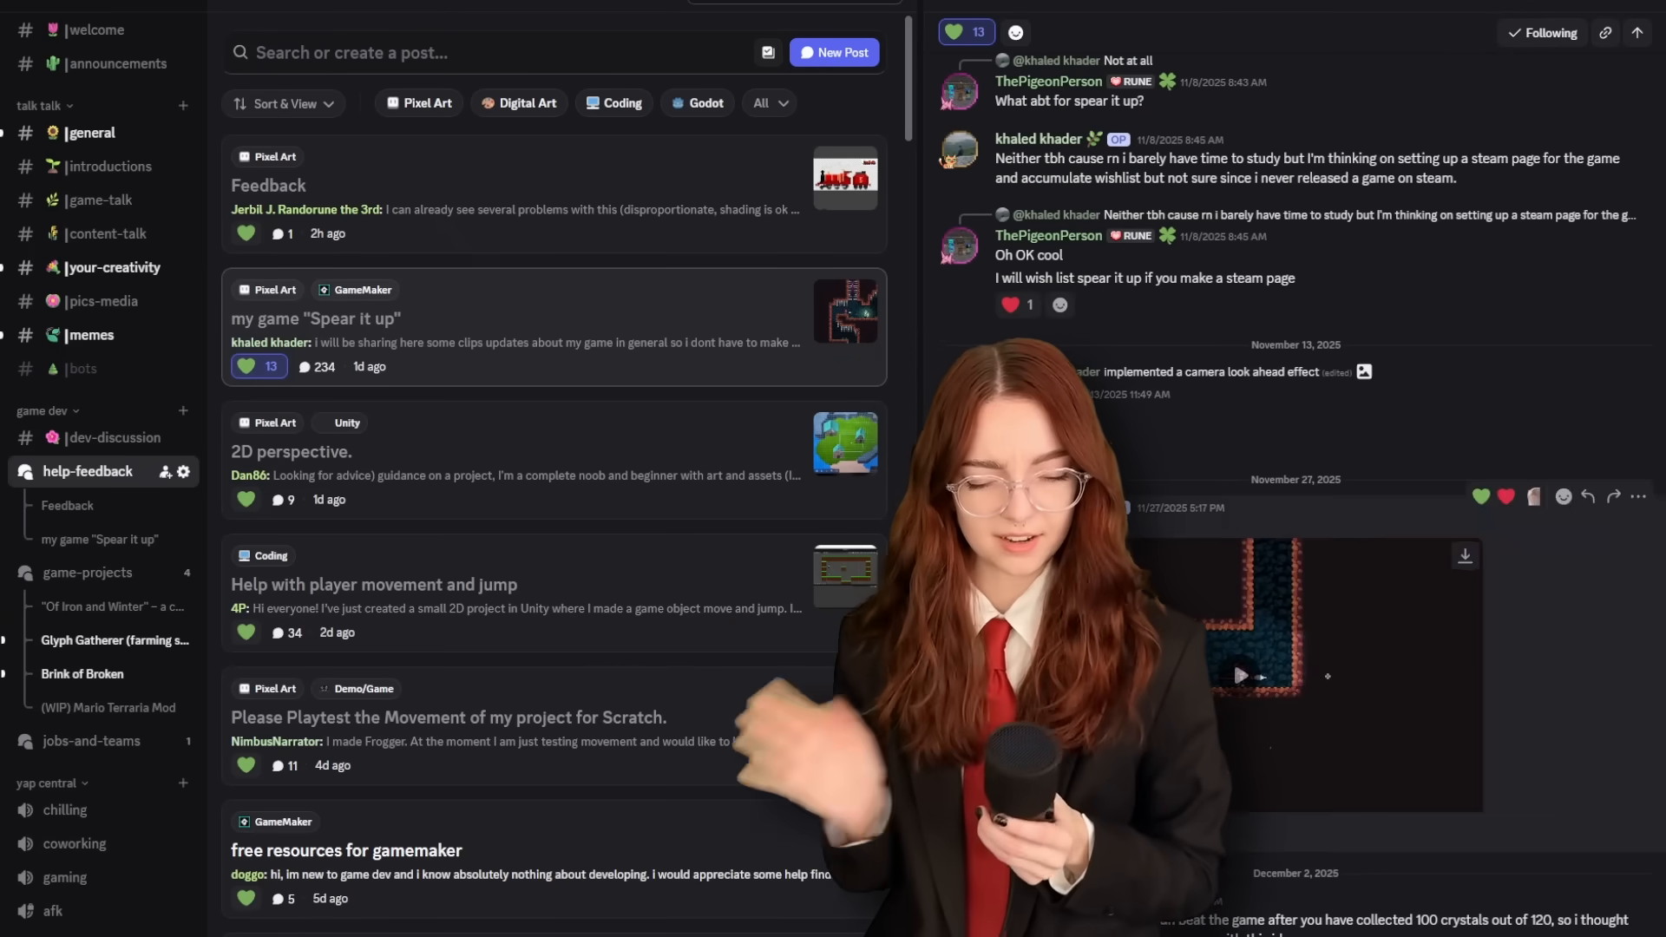
# Browse the help-feedback posts, open game-projects, then select PlatformsGREEN in Godot
pyautogui.scroll(-3)
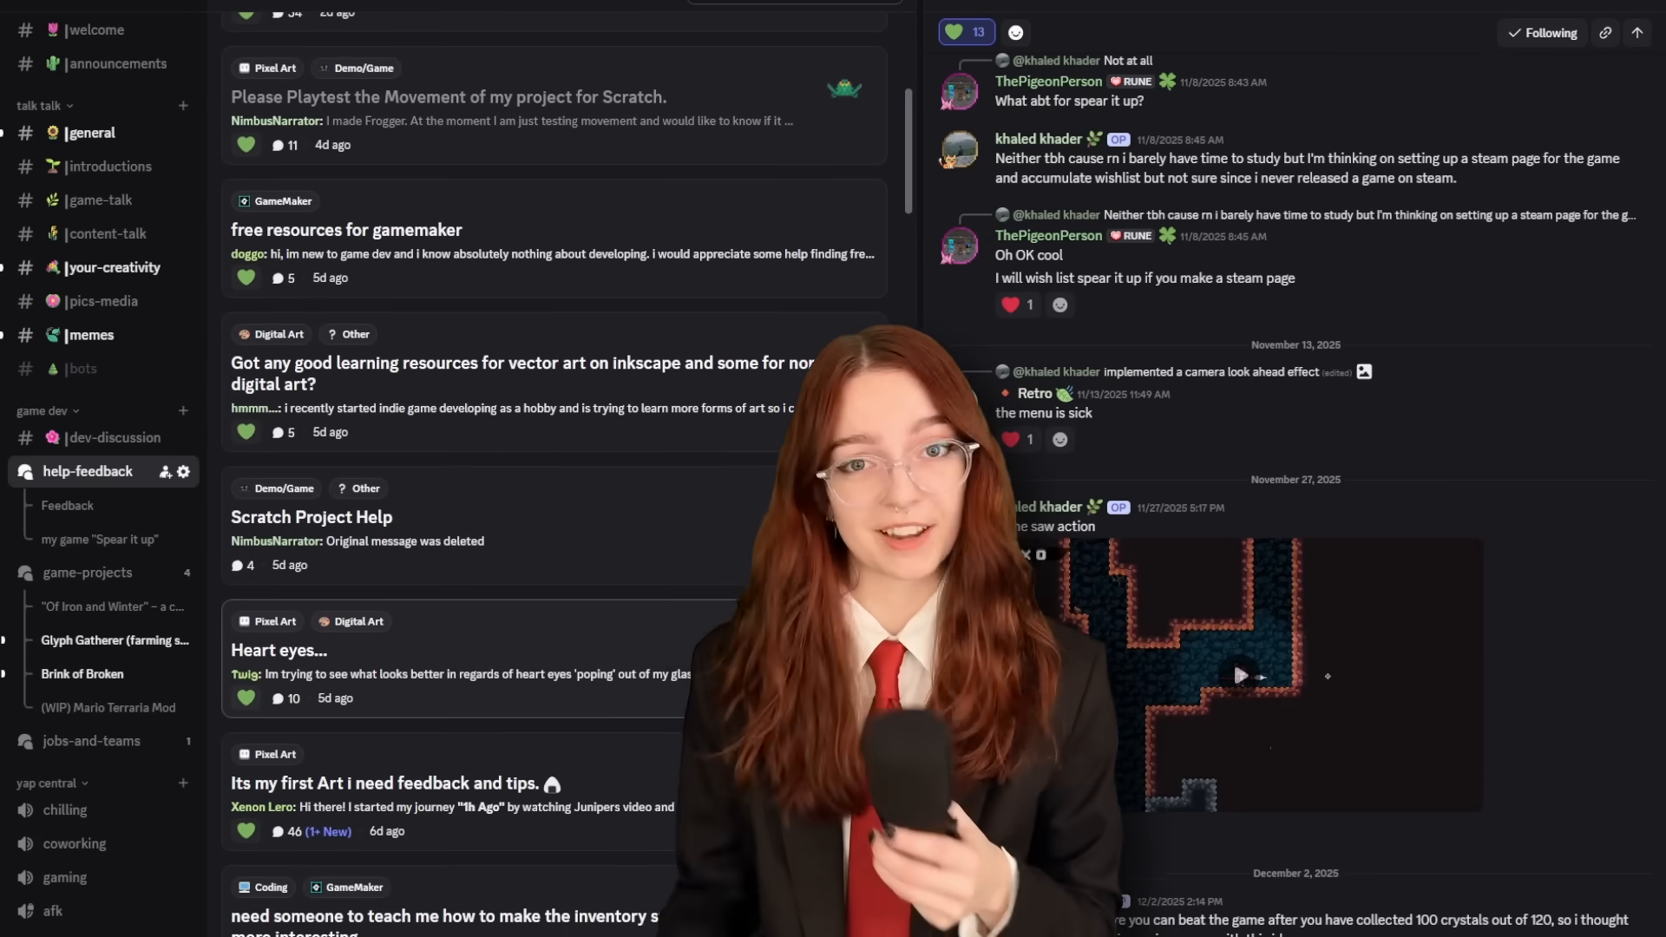
pyautogui.scroll(3)
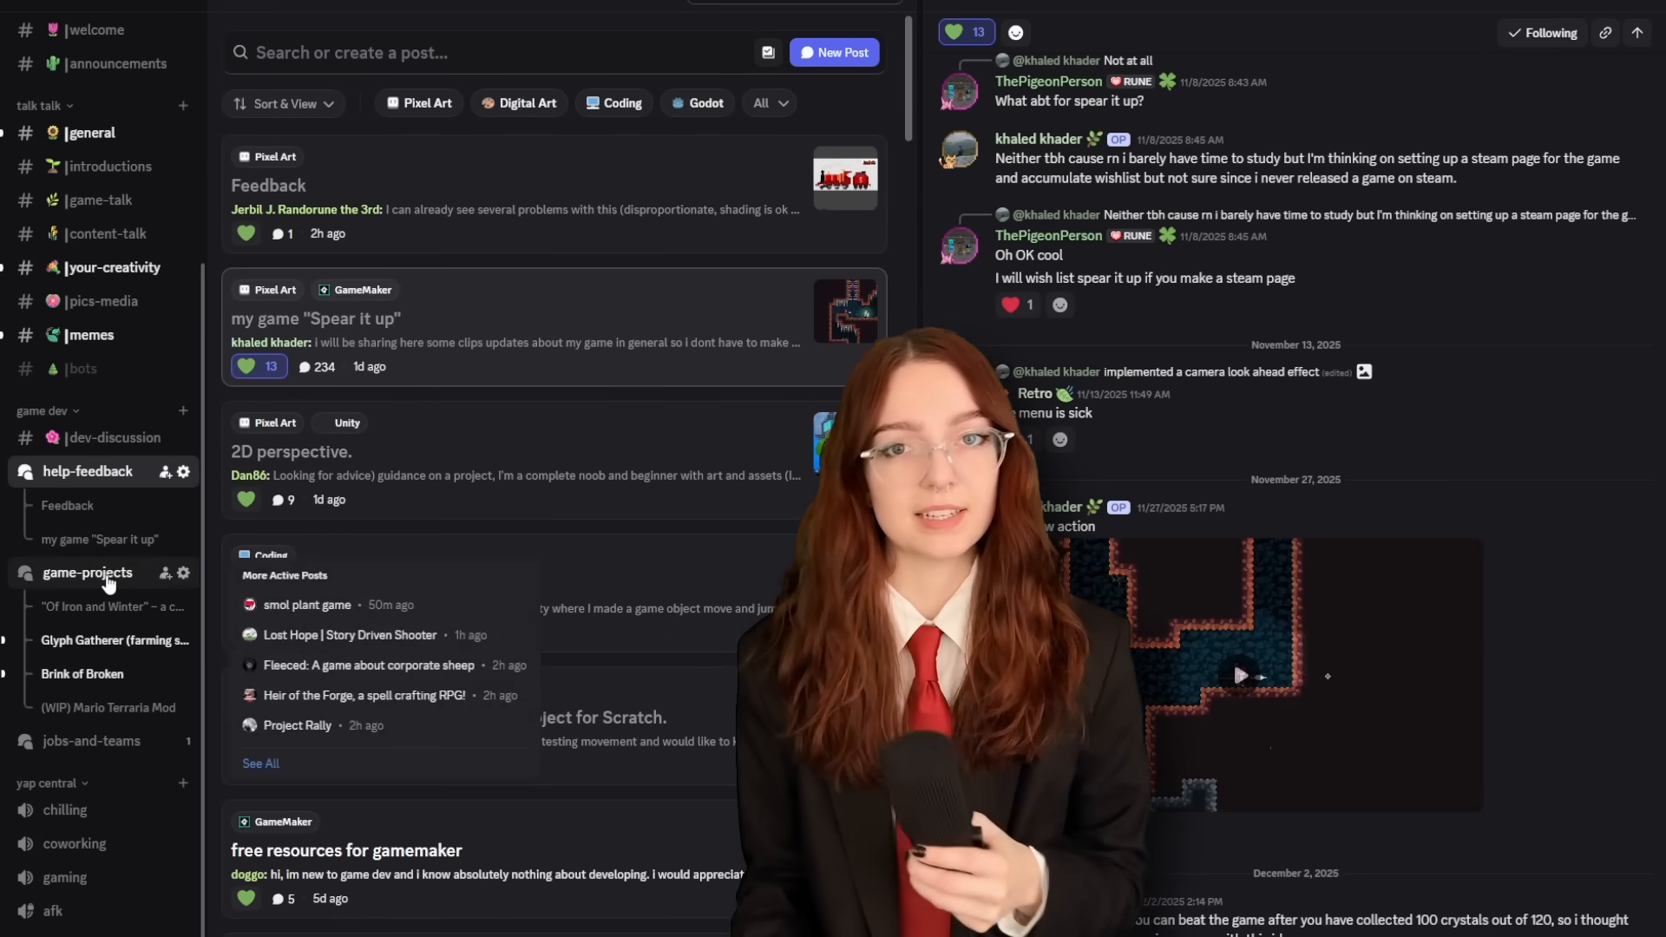
pyautogui.click(87, 571)
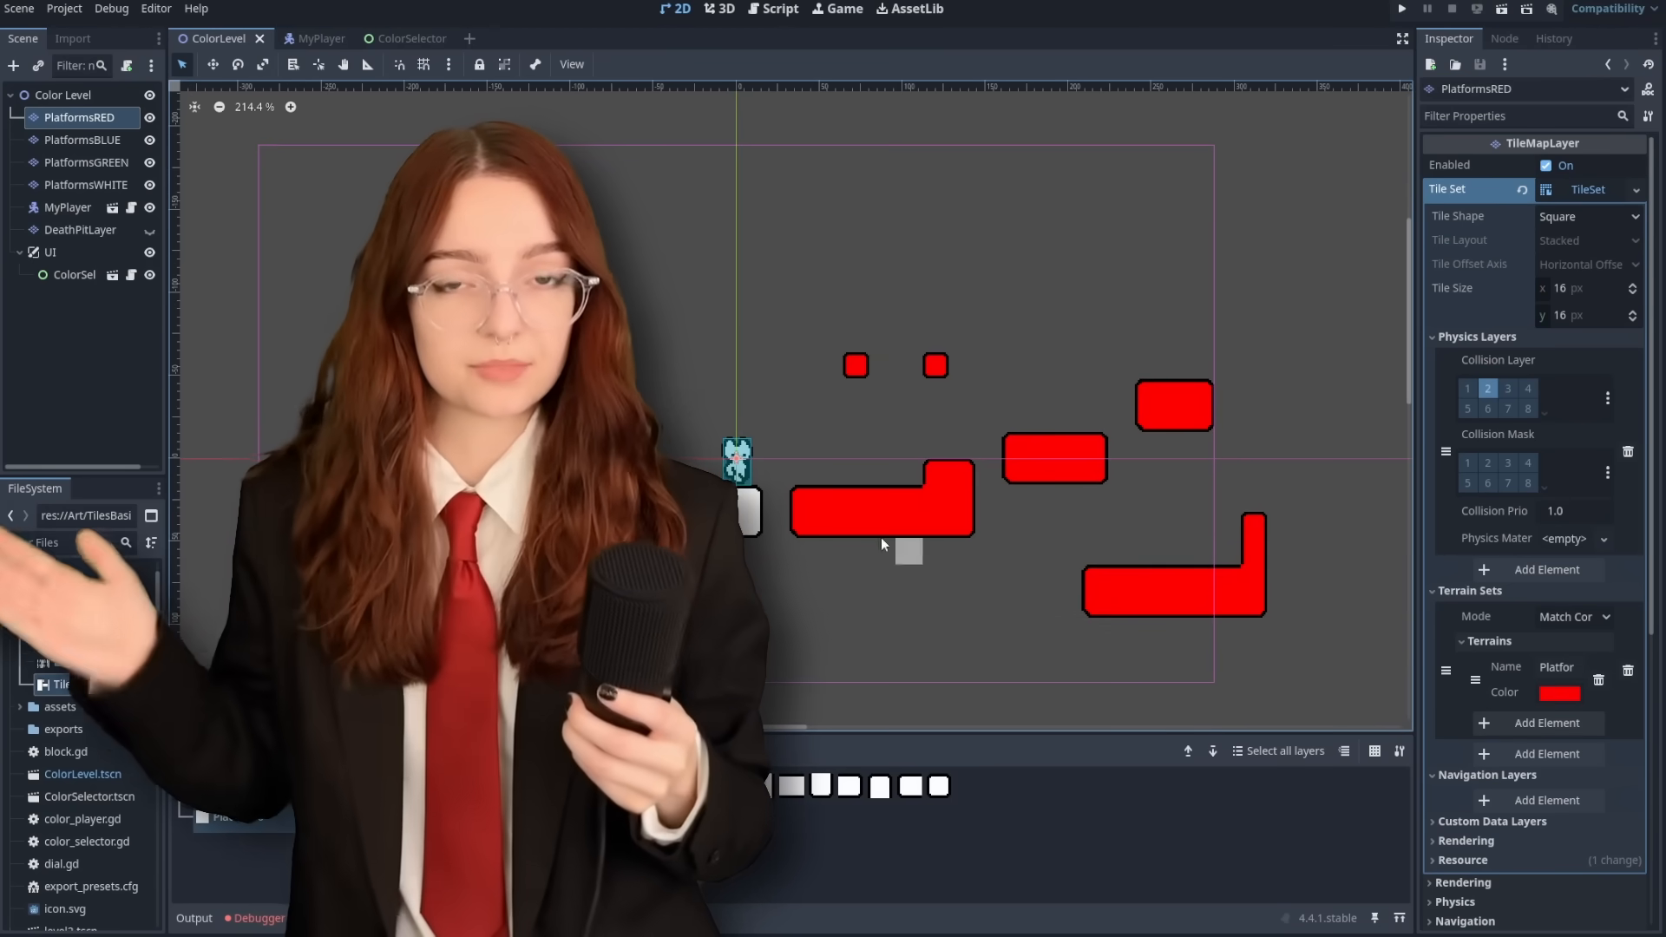
pyautogui.click(85, 162)
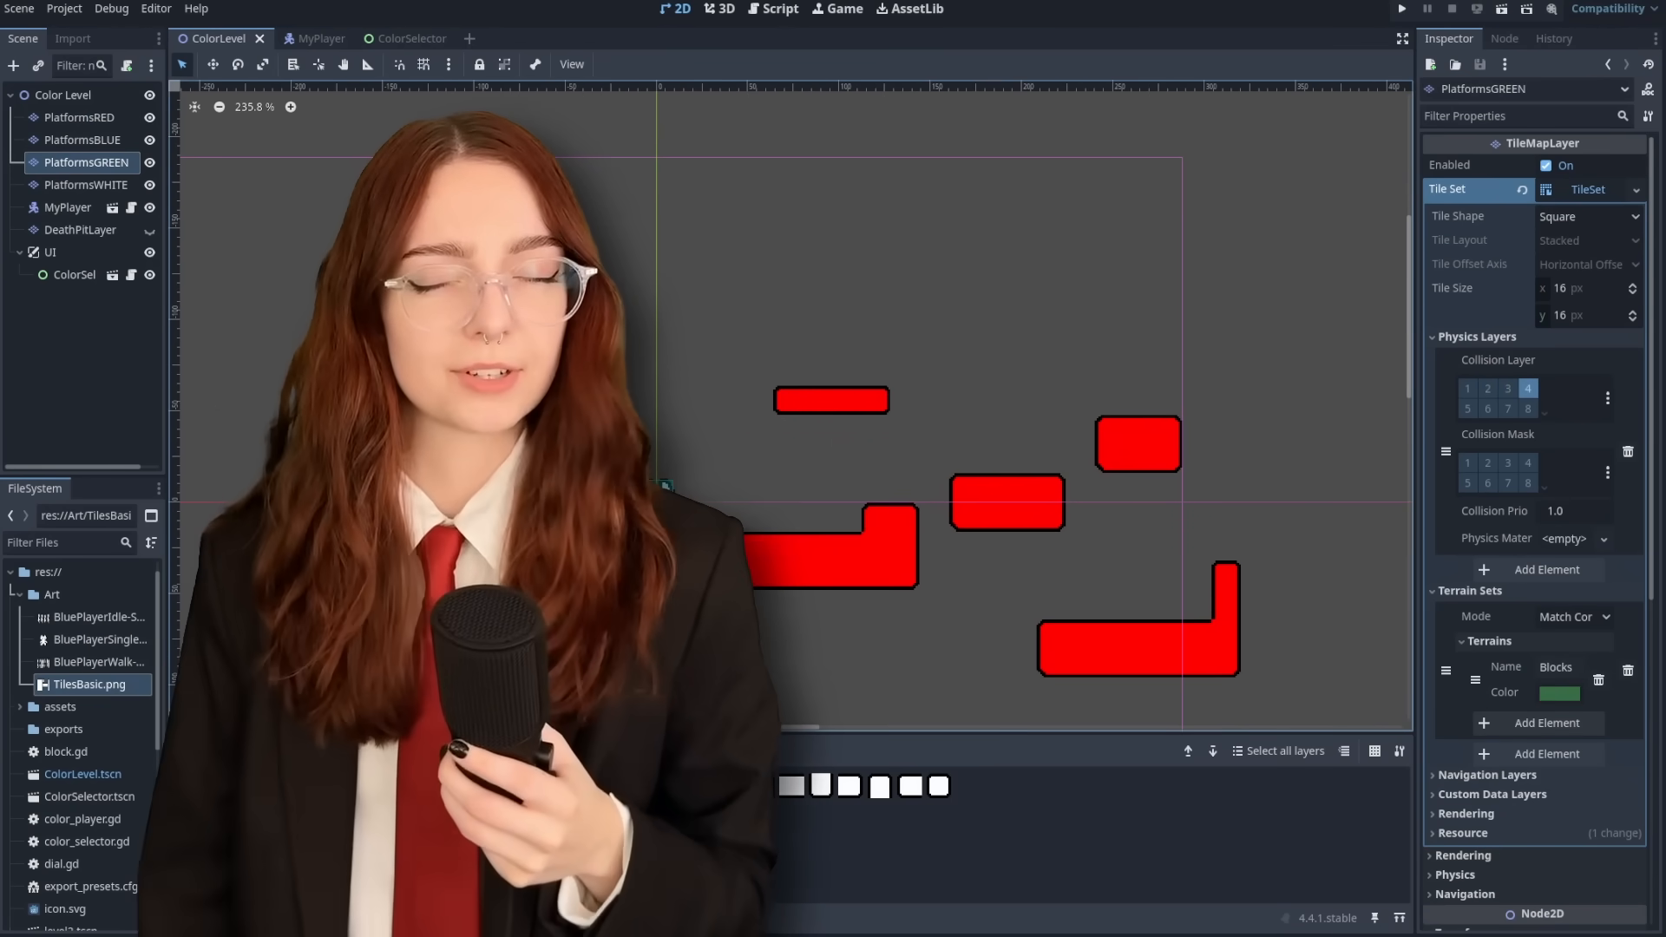